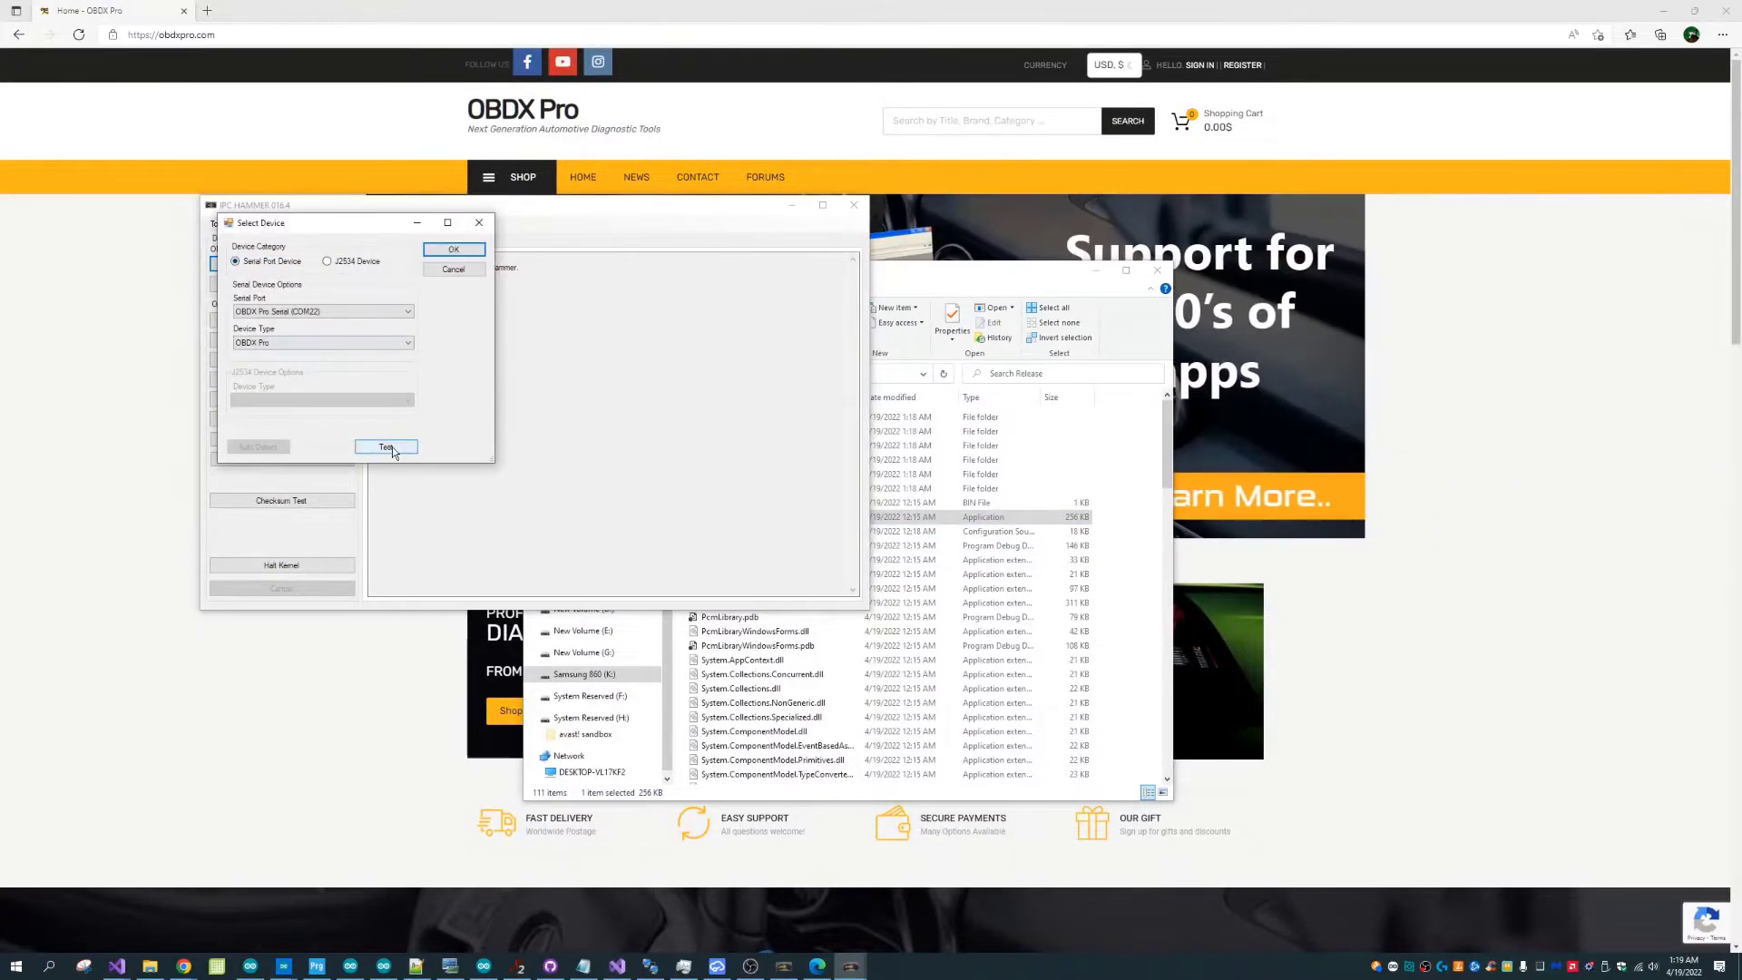
Connect via OBDX Pro COM22, read cluster properties, and view 03-07 option bits unchanged.
click(385, 446)
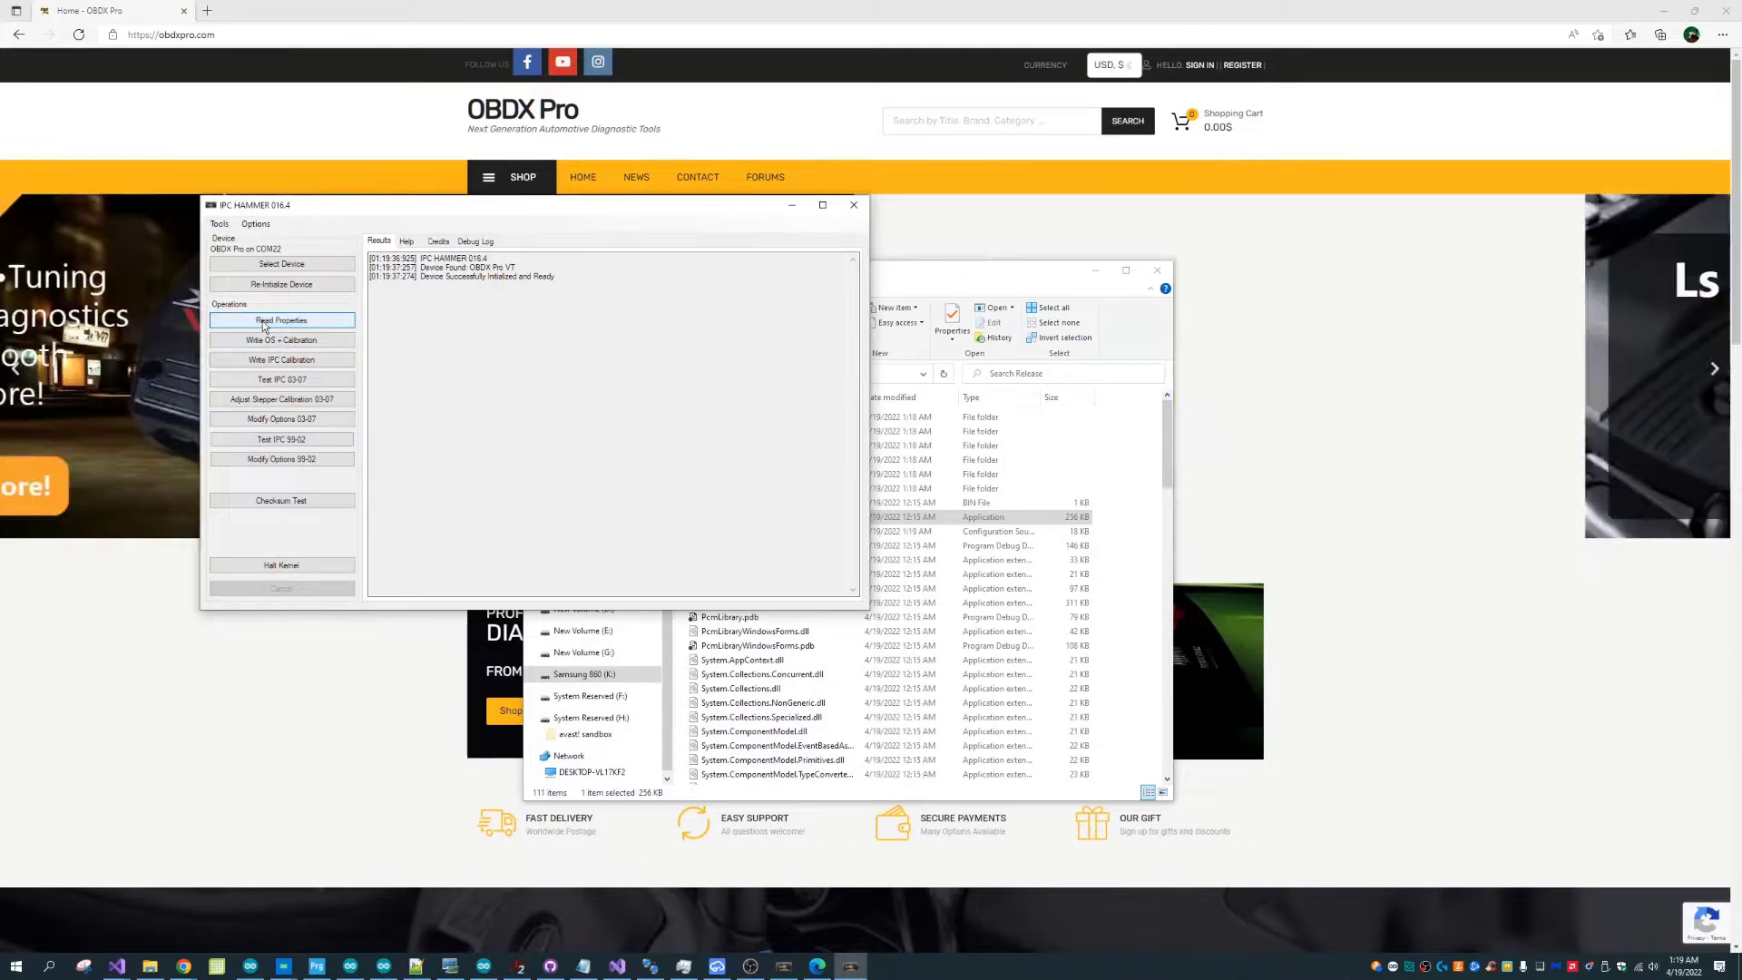
click(282, 320)
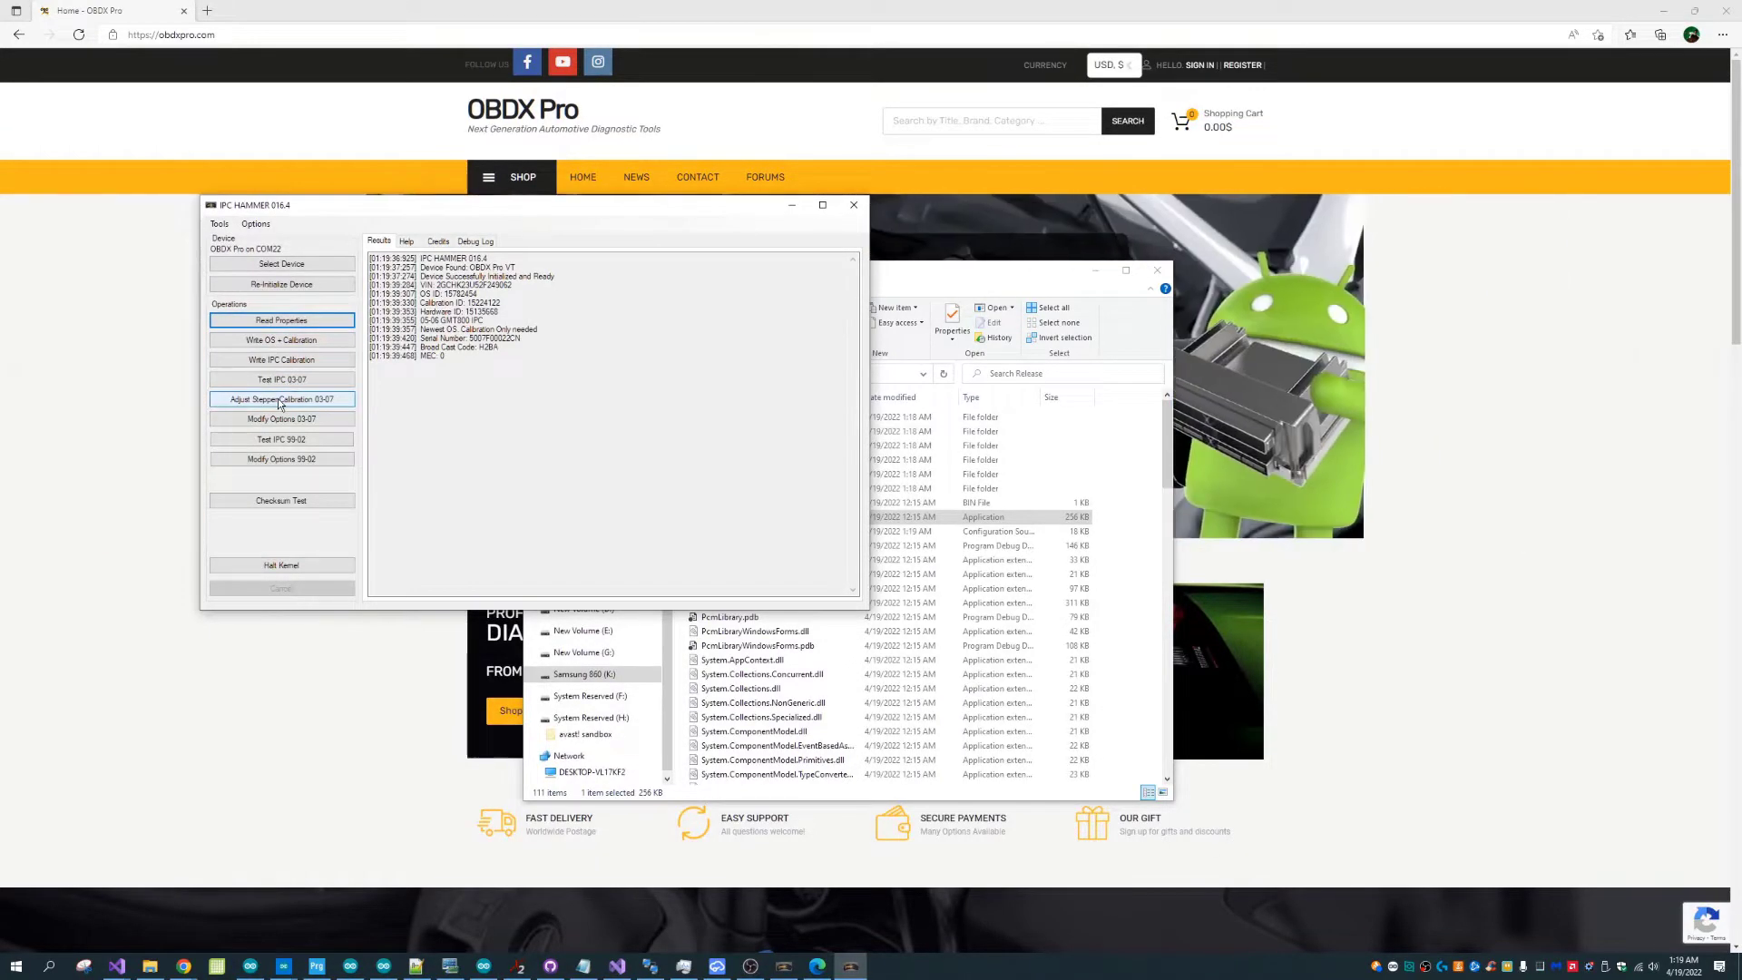
click(281, 419)
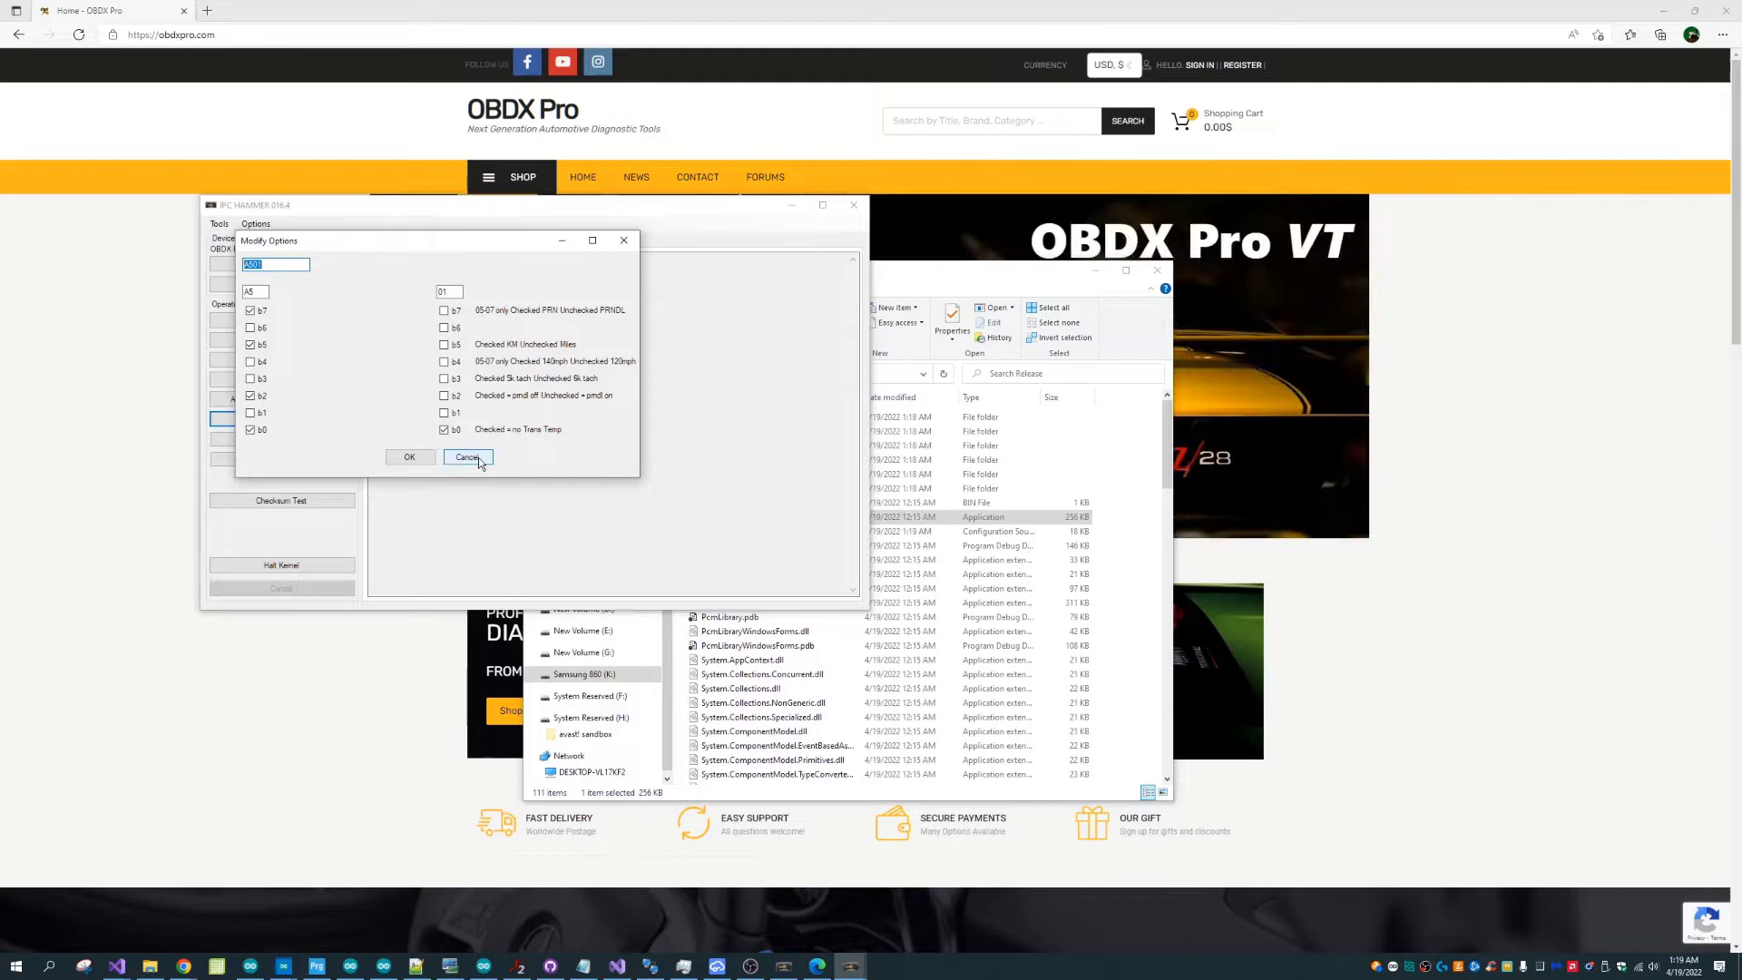
click(468, 456)
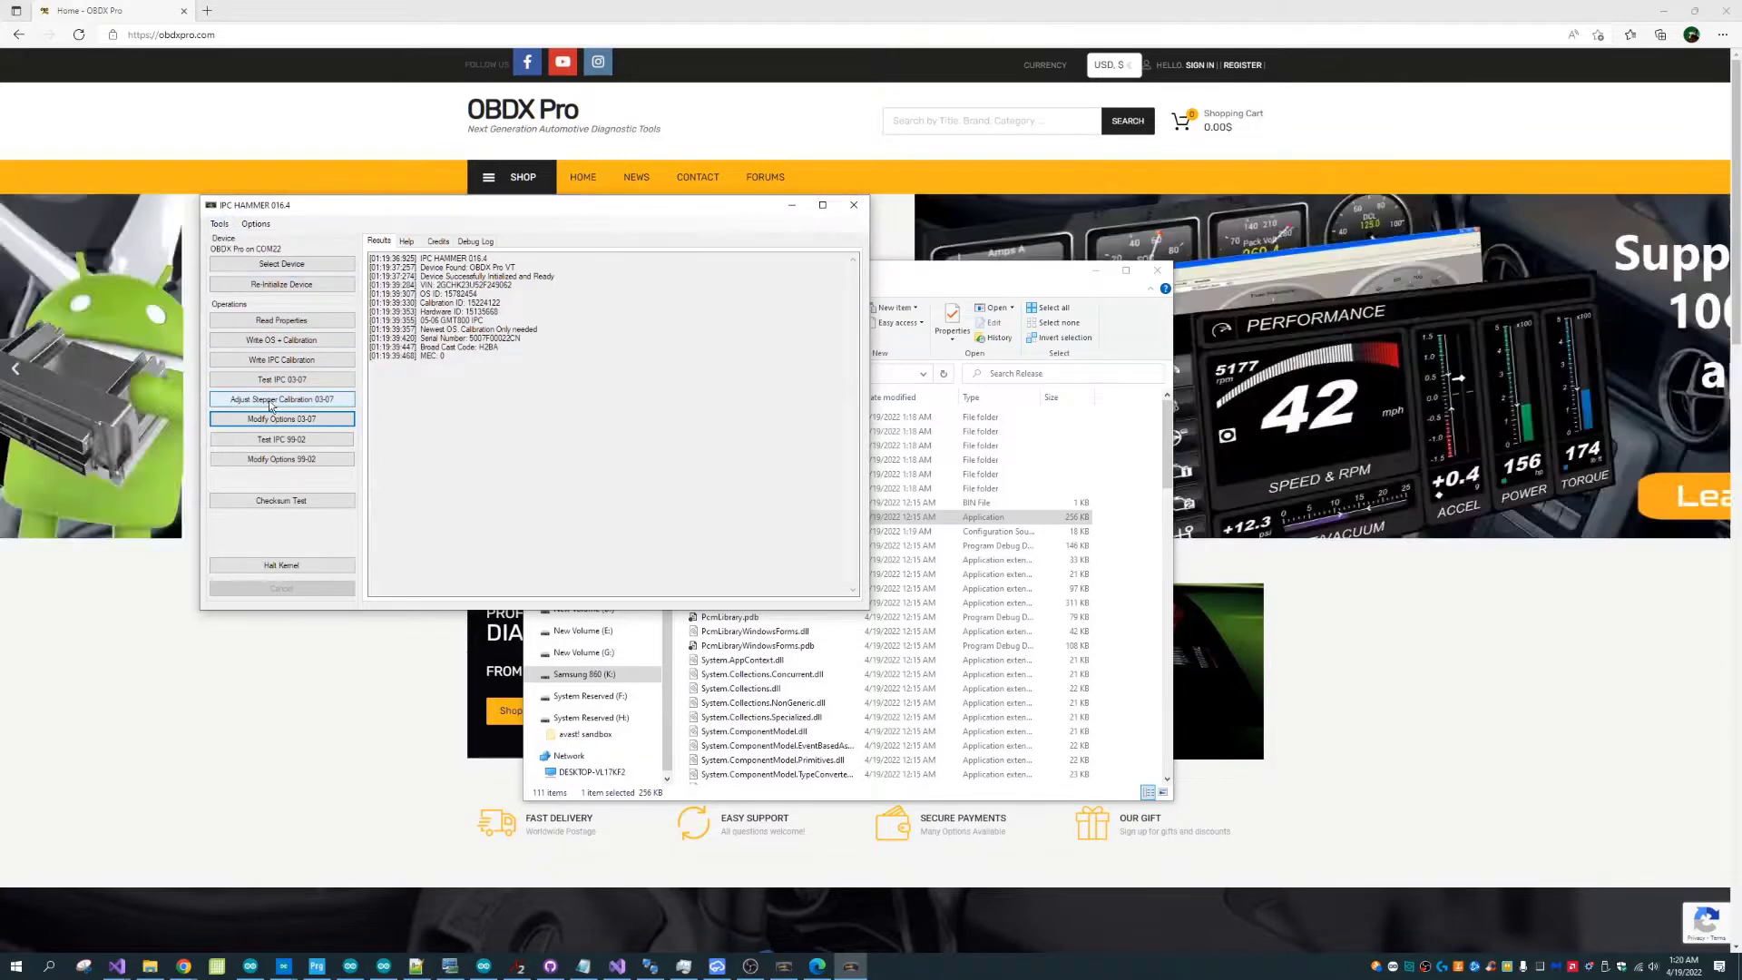
Write calibration 15224122.bin to the cluster, keeping tach and speedometer settings unchanged.
click(281, 360)
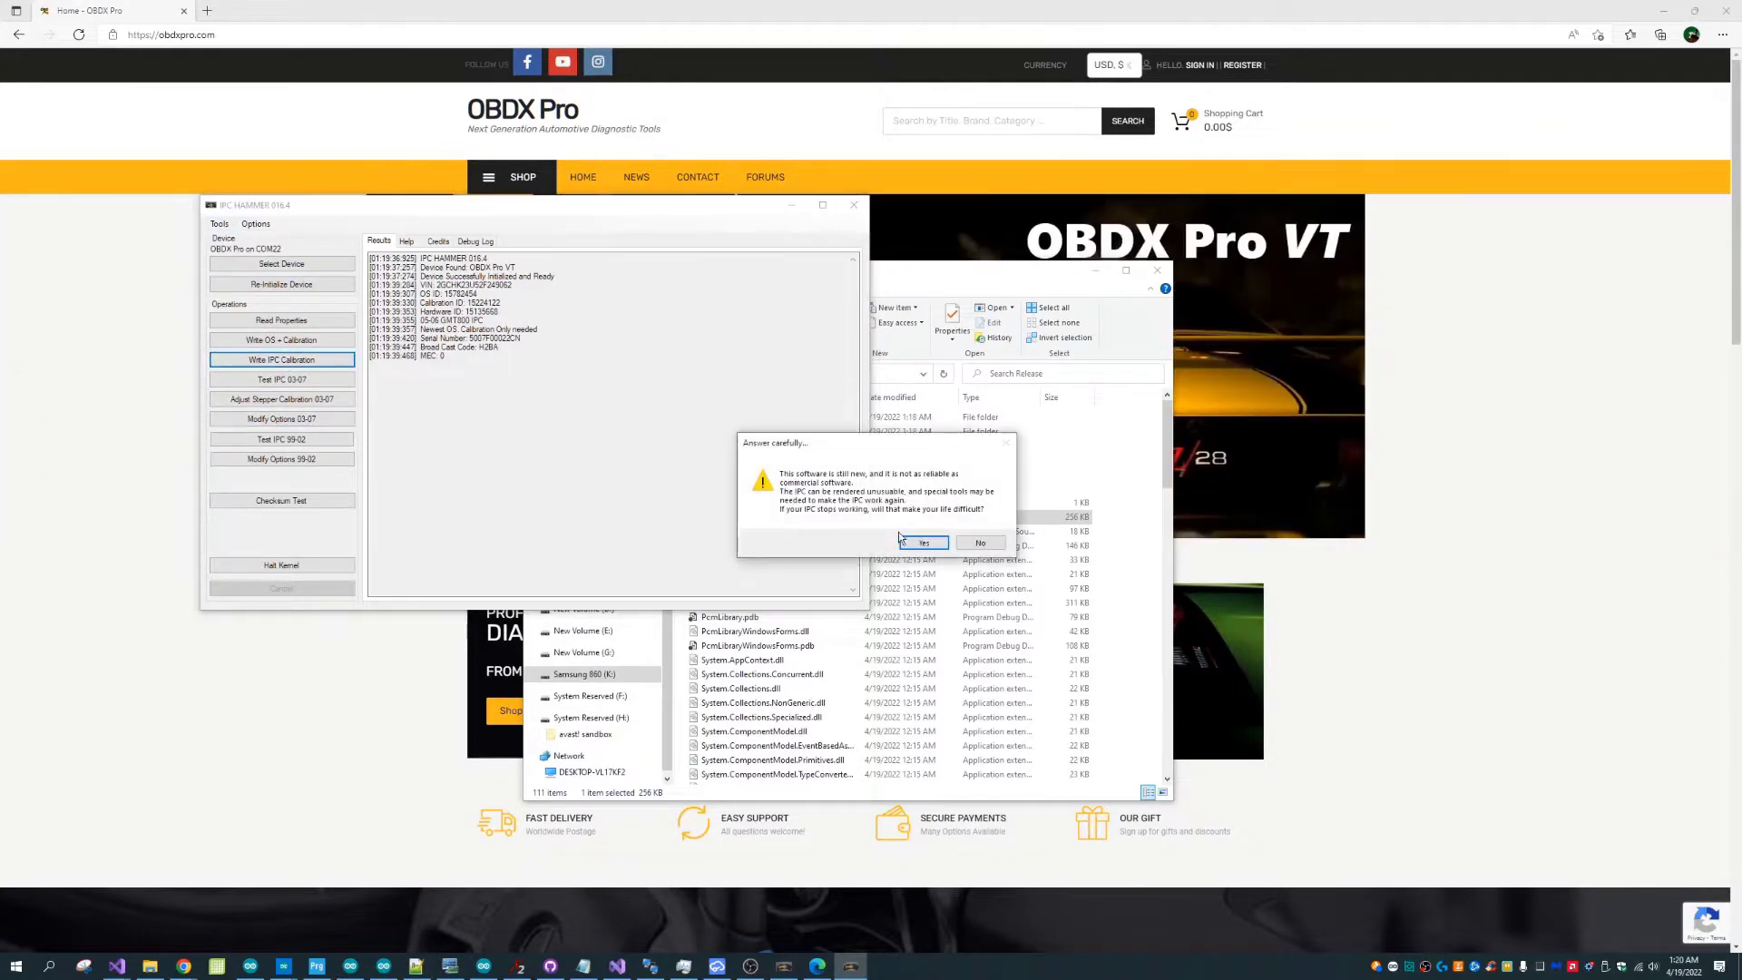
click(919, 544)
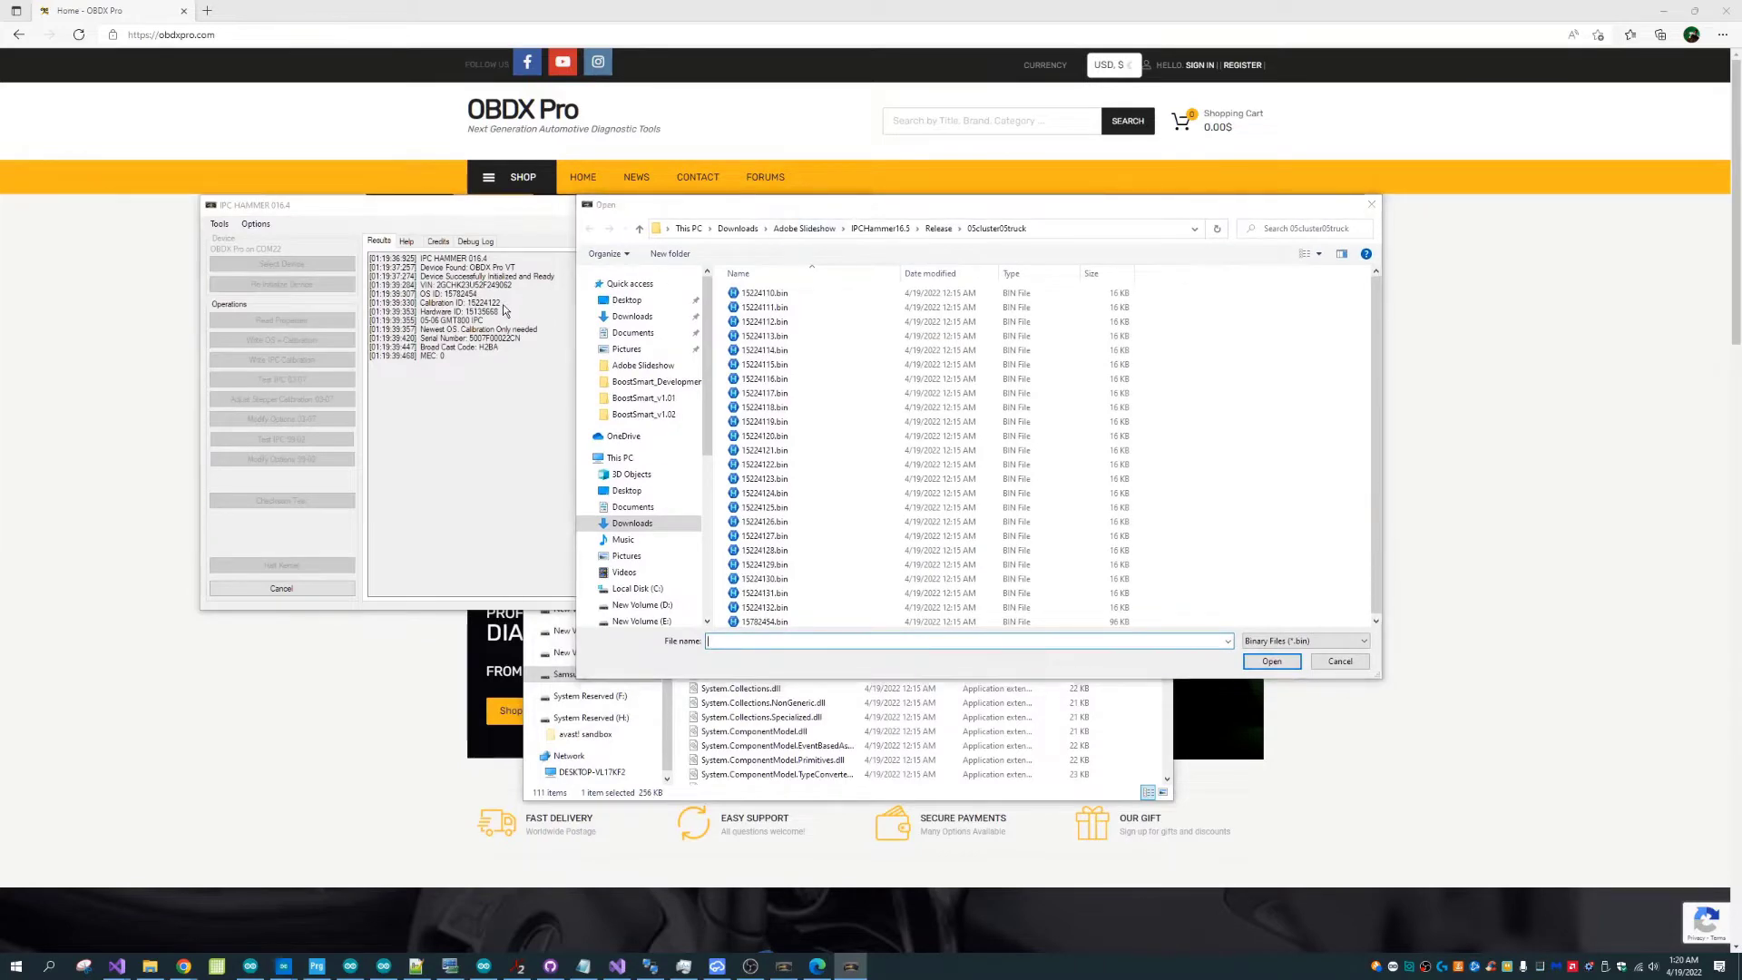
click(762, 464)
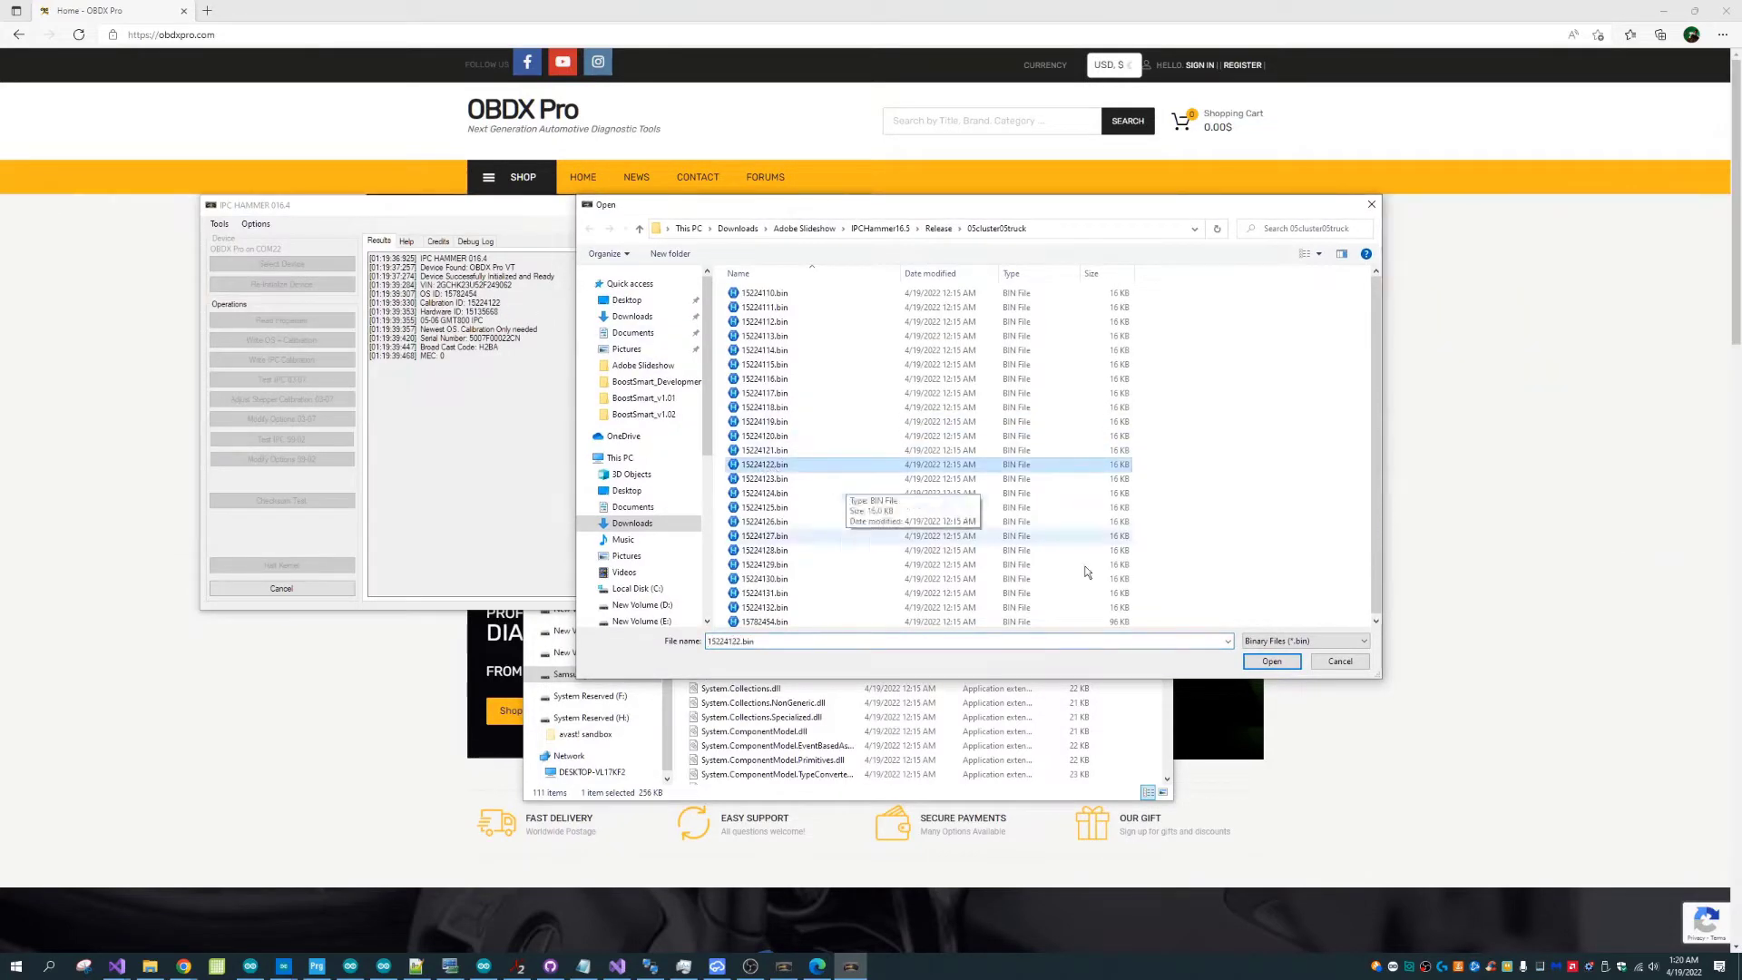
click(1271, 661)
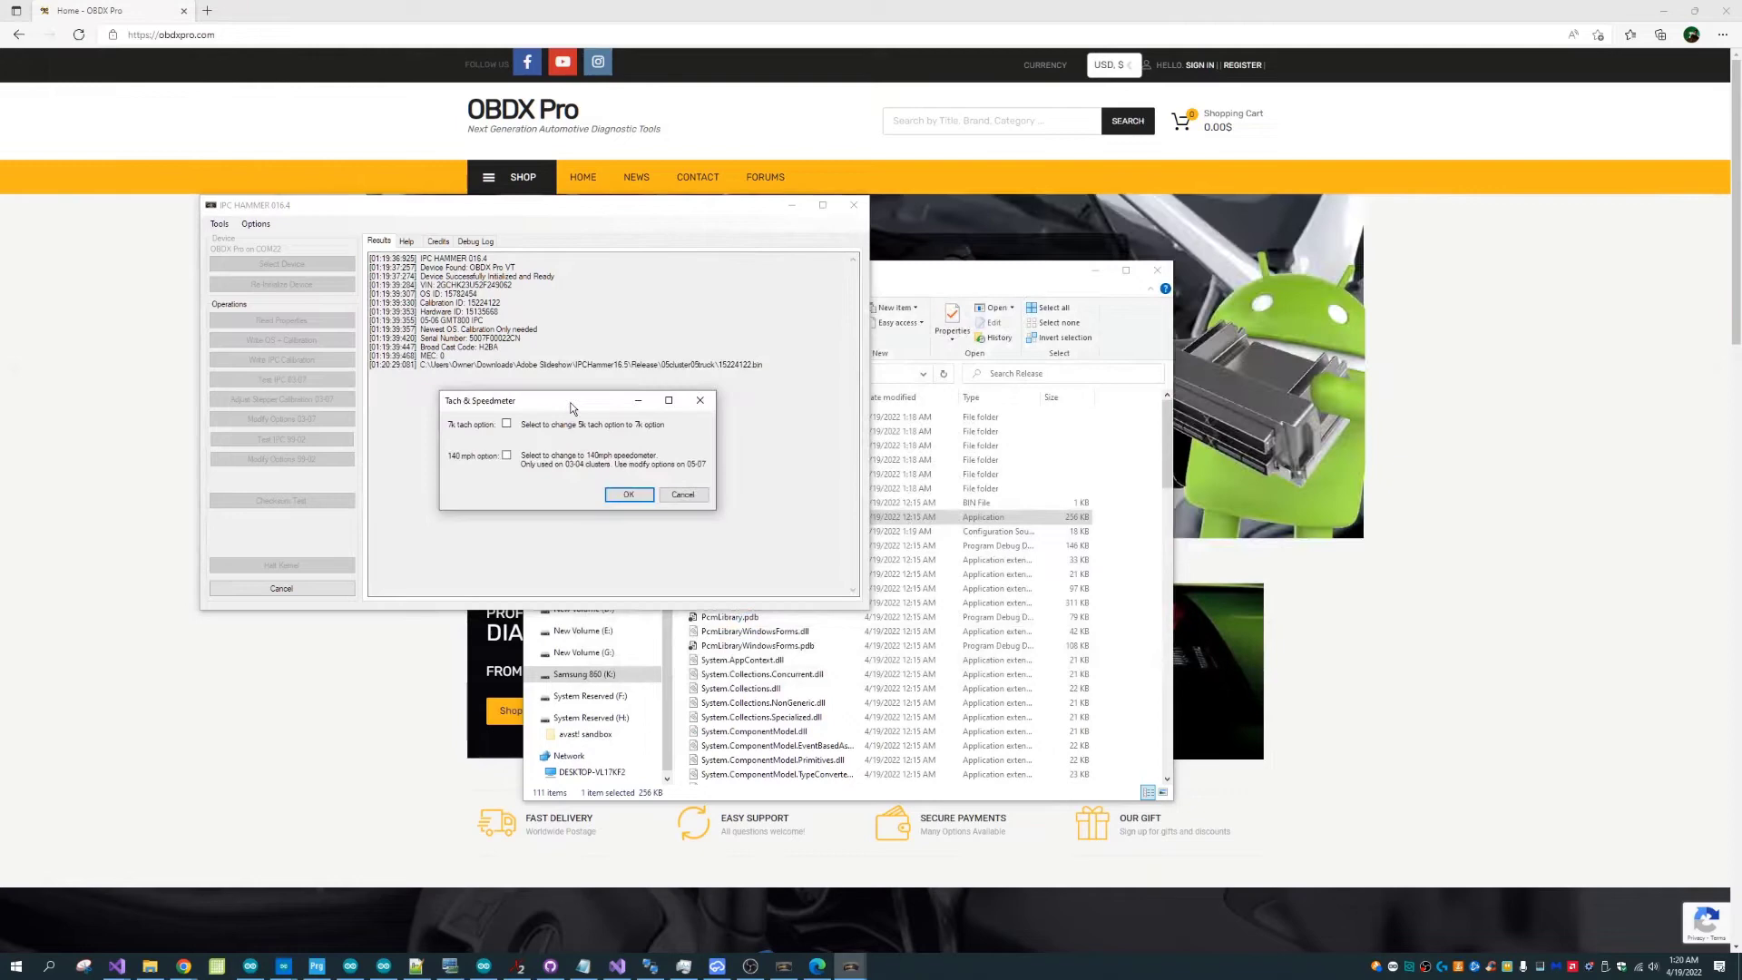
click(628, 494)
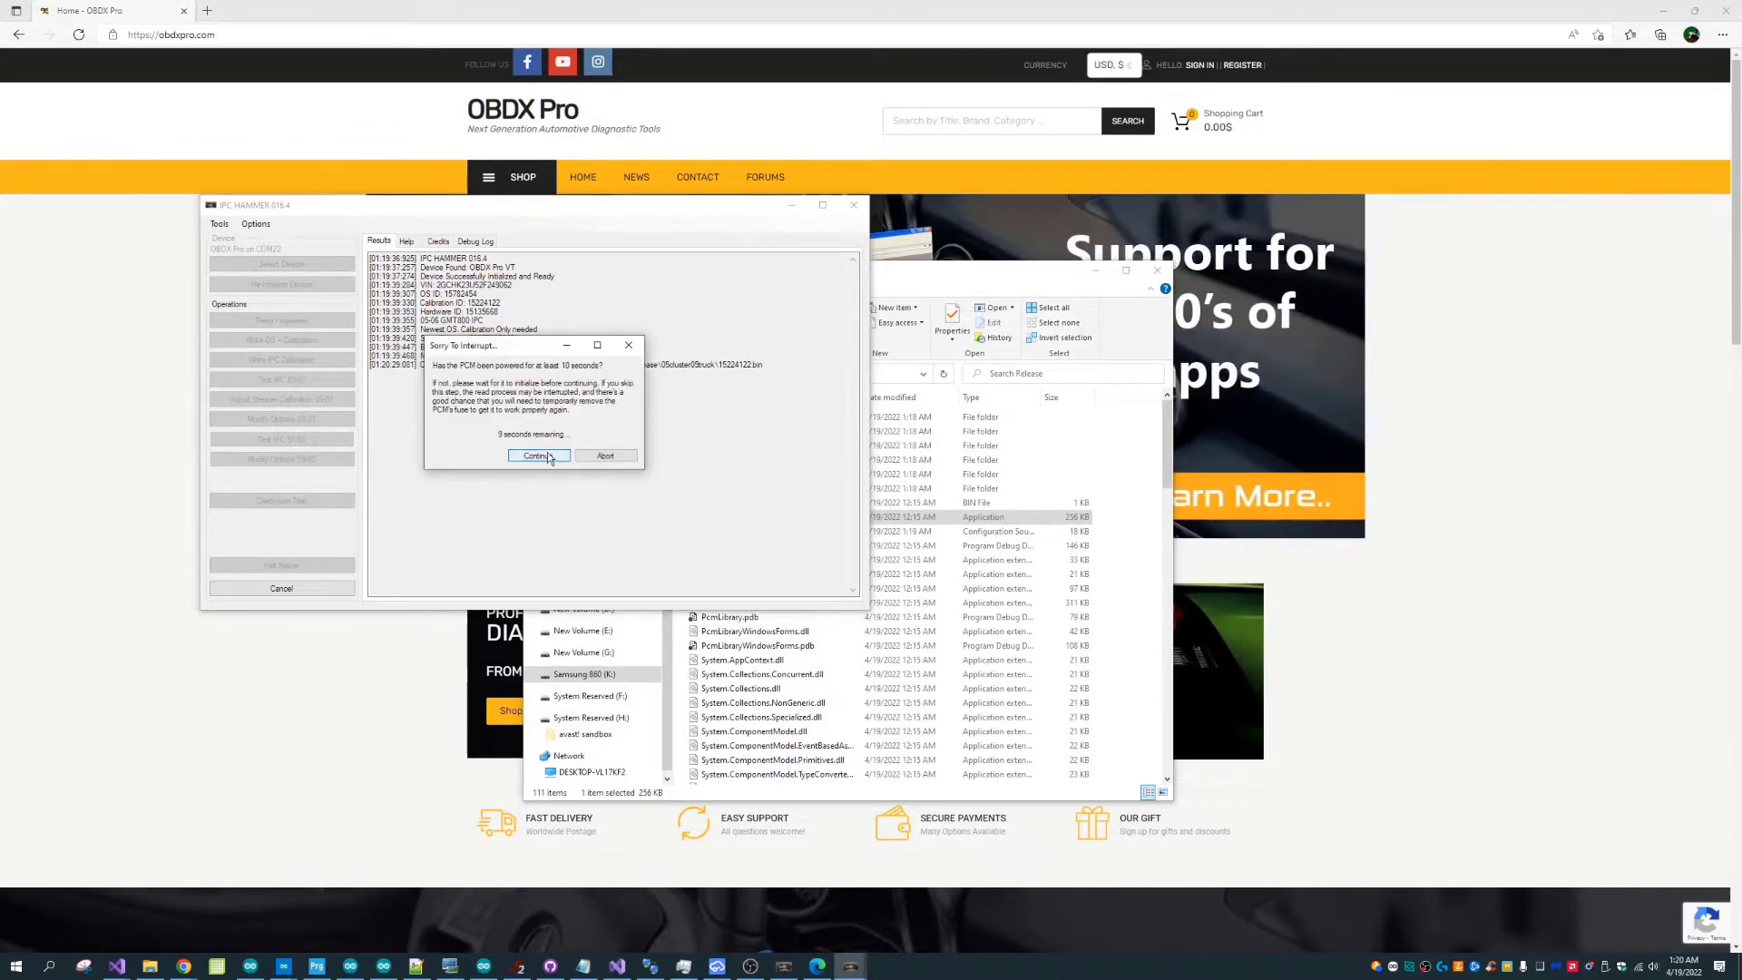
click(538, 455)
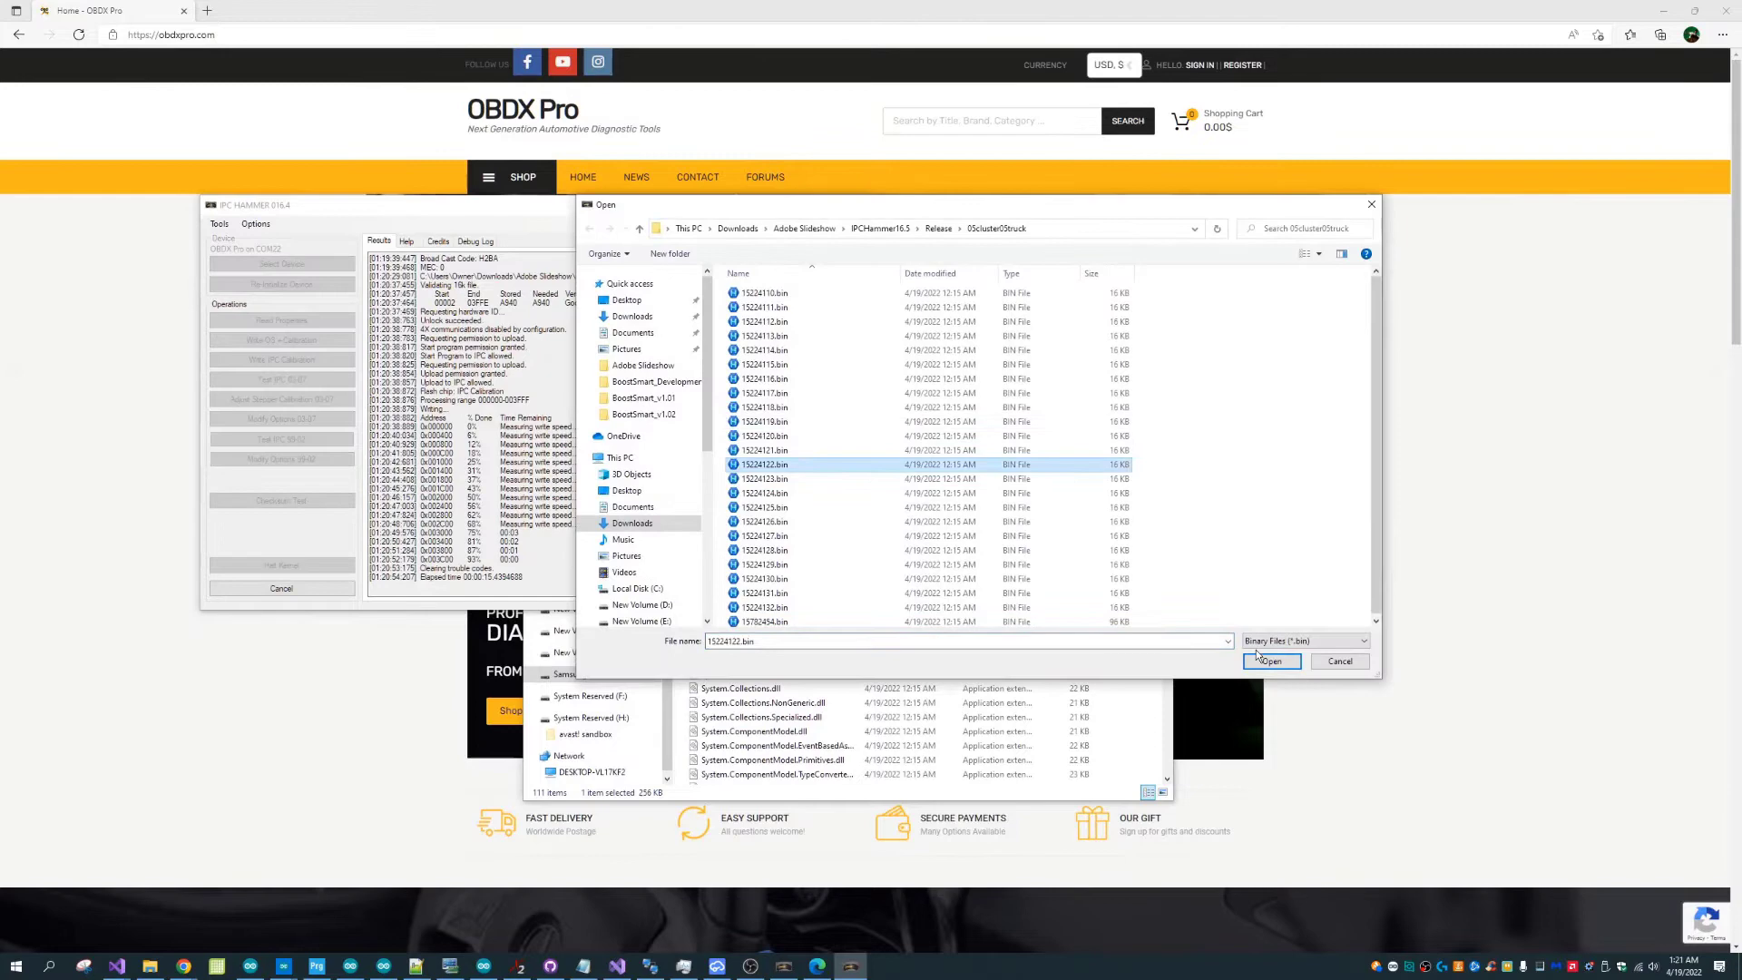
Load the bin into Adjust Stepper Calibration 03-07, update stepper cal, then run Test IPC 03-07.
click(1270, 662)
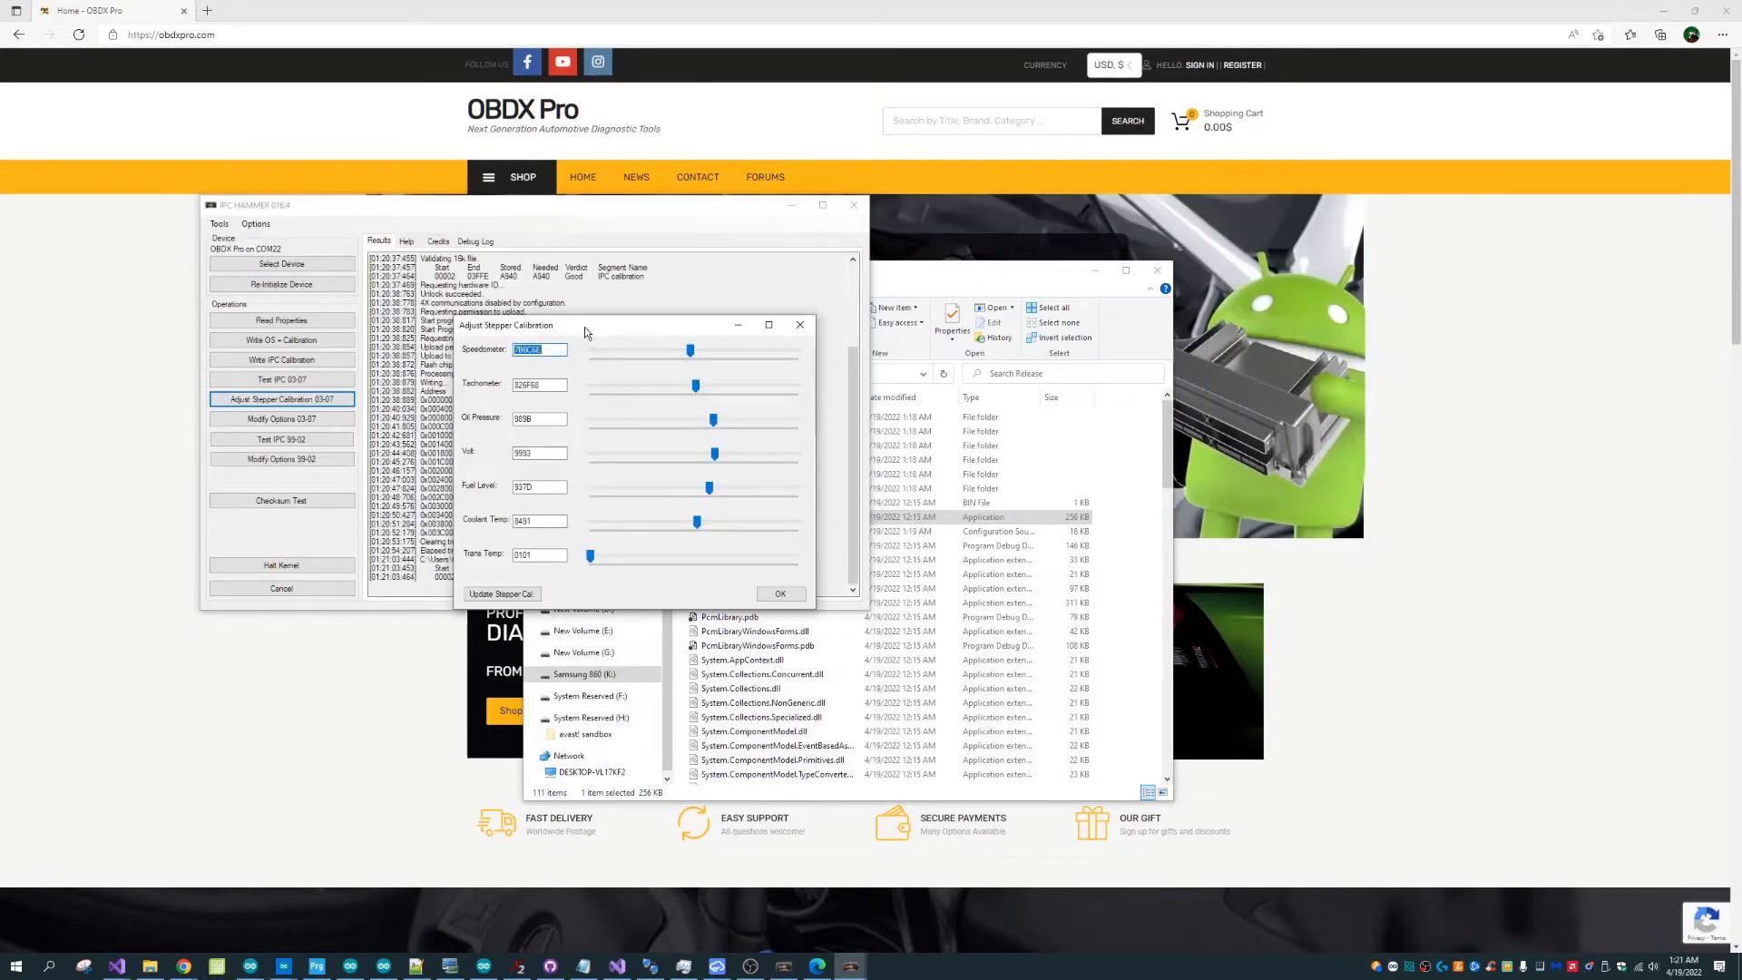
drag(588, 325, 500, 277)
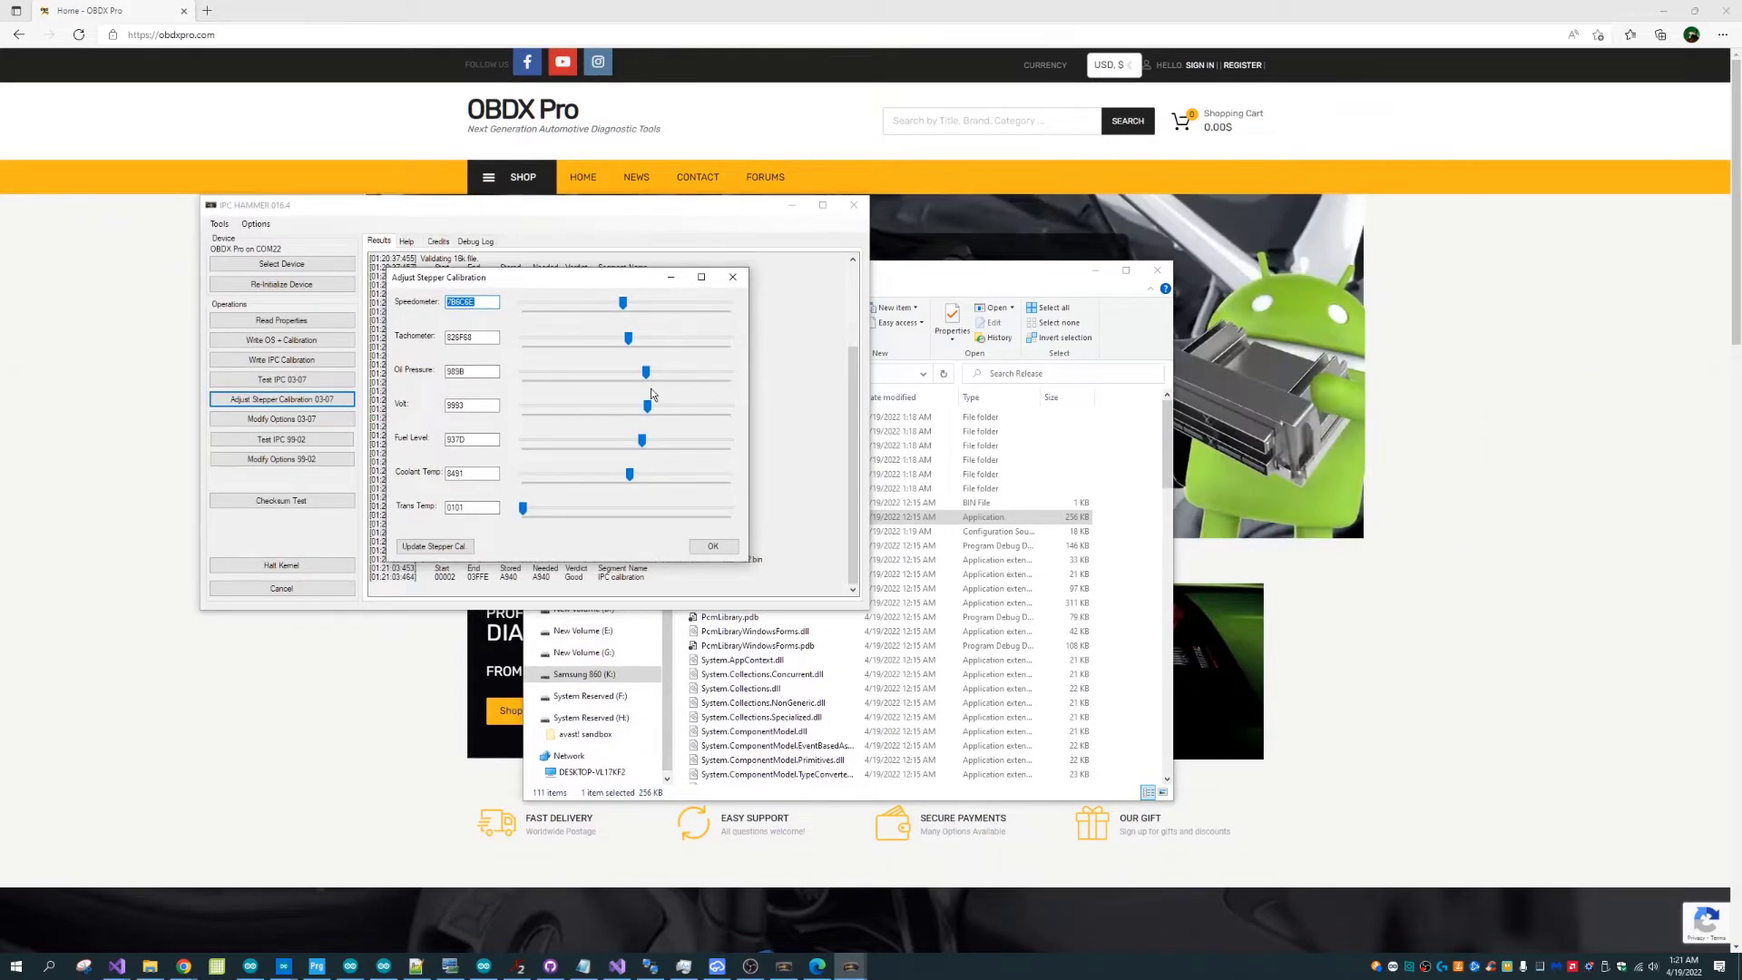
click(433, 545)
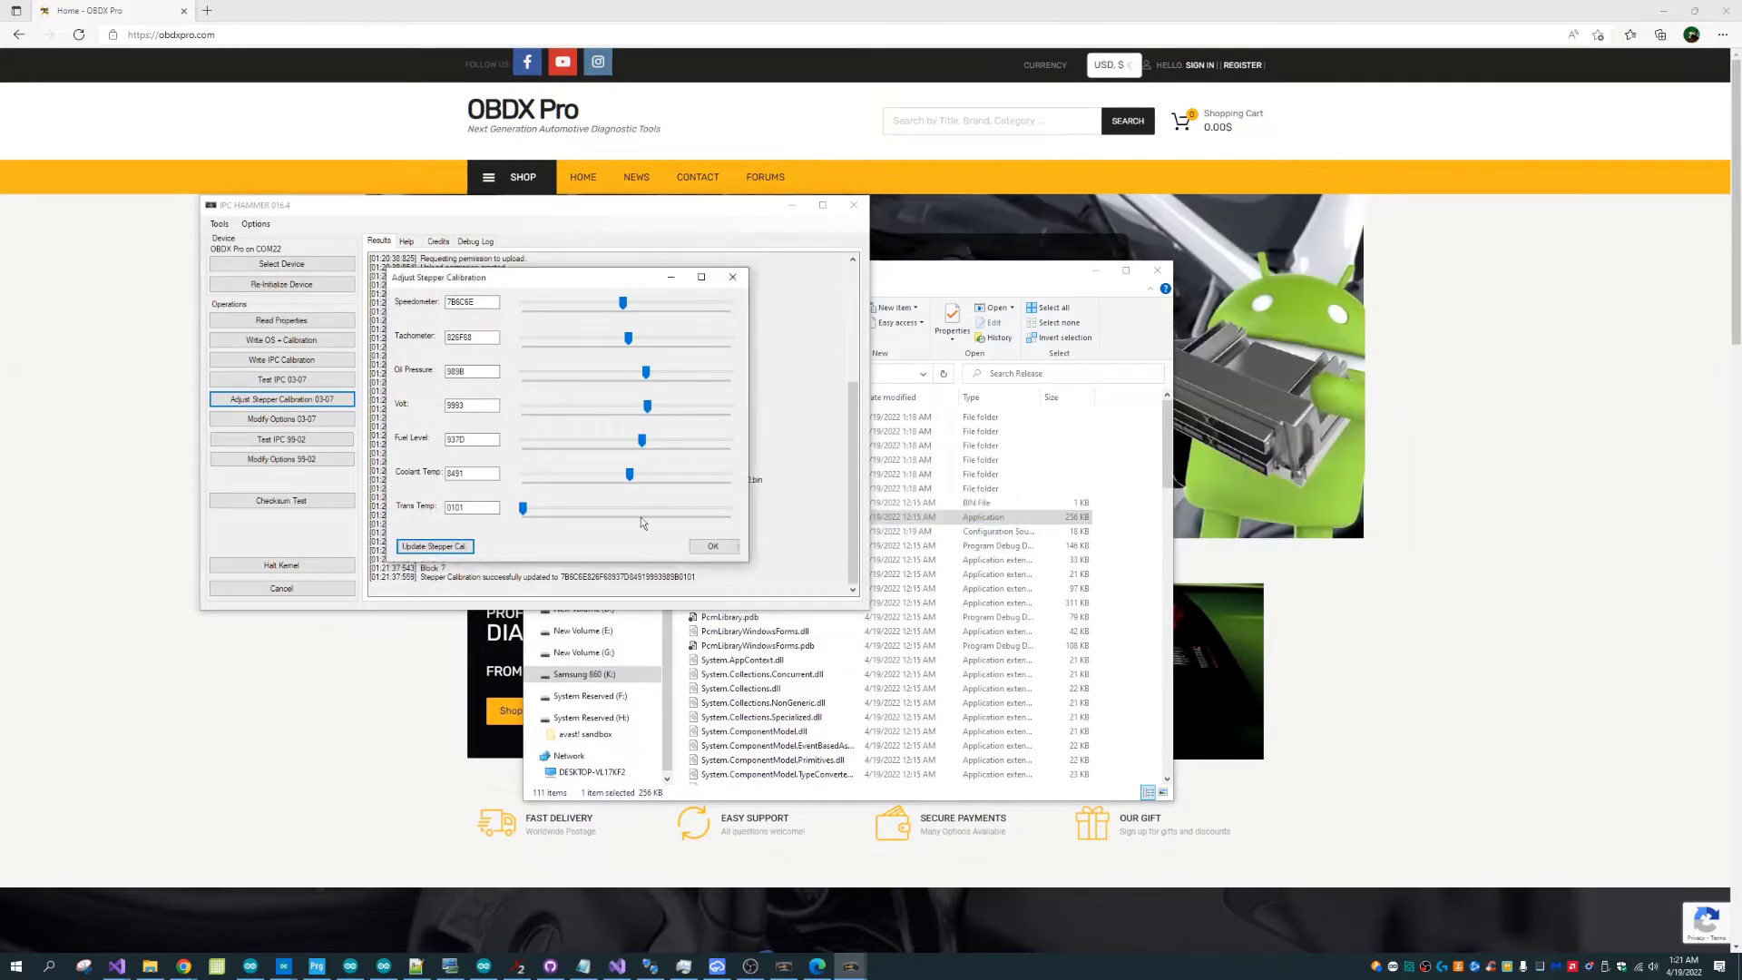
click(712, 545)
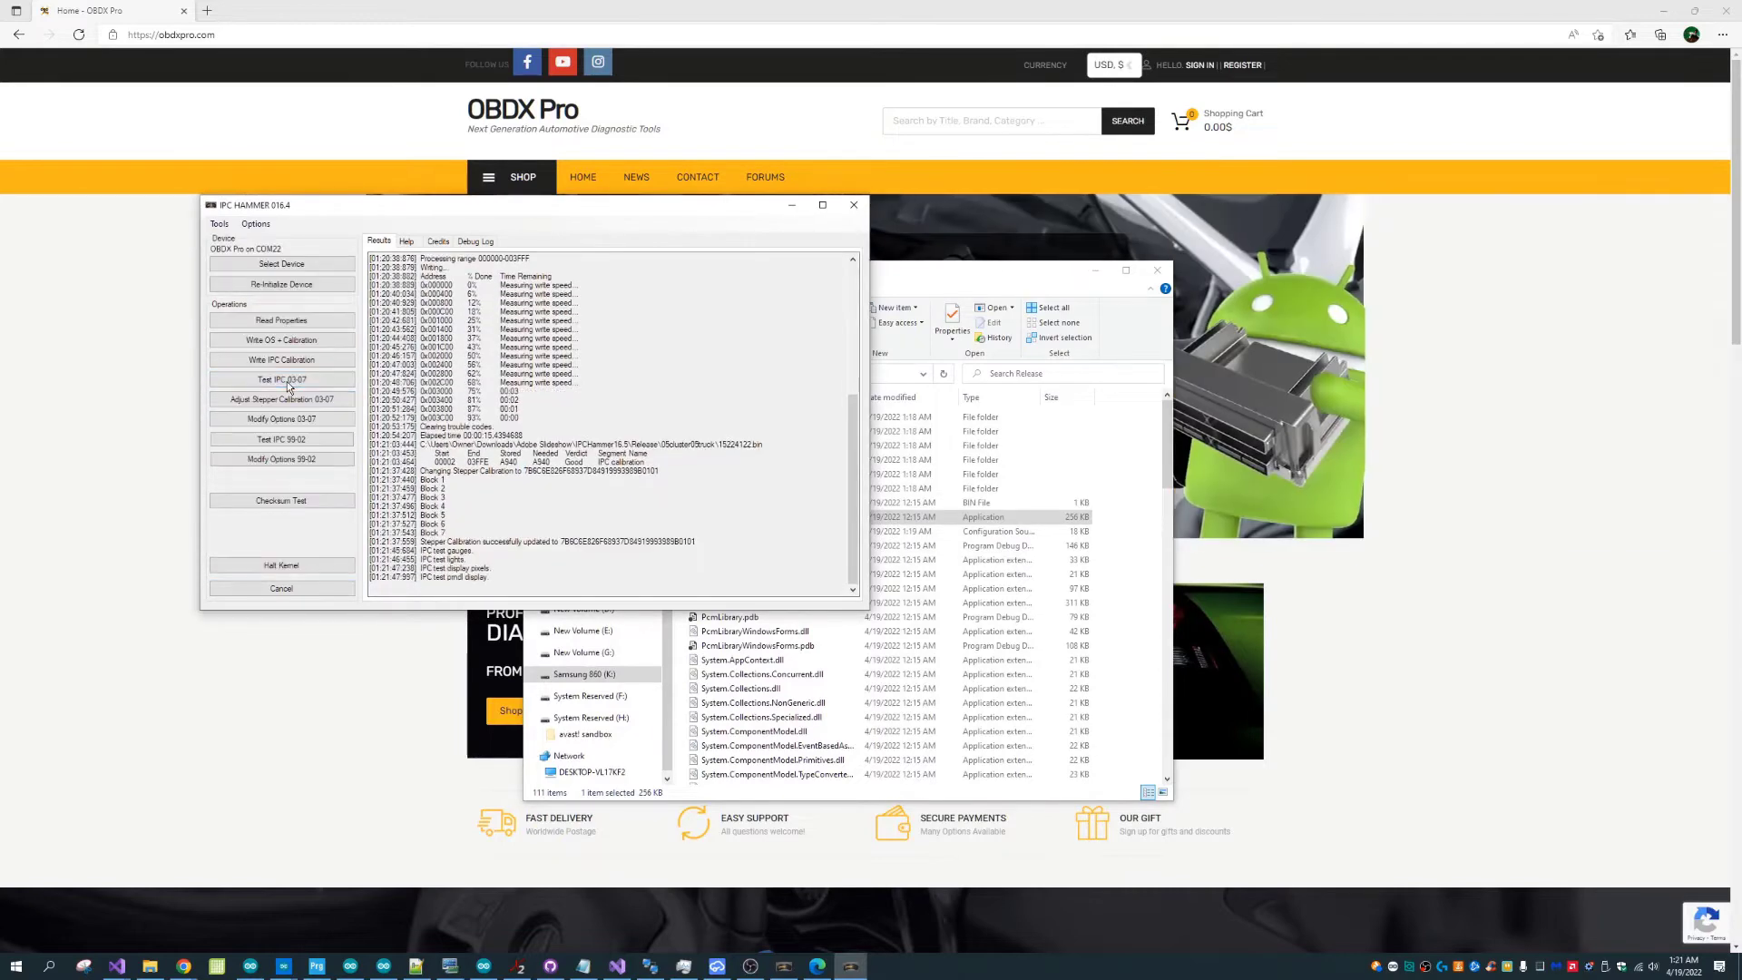
click(281, 380)
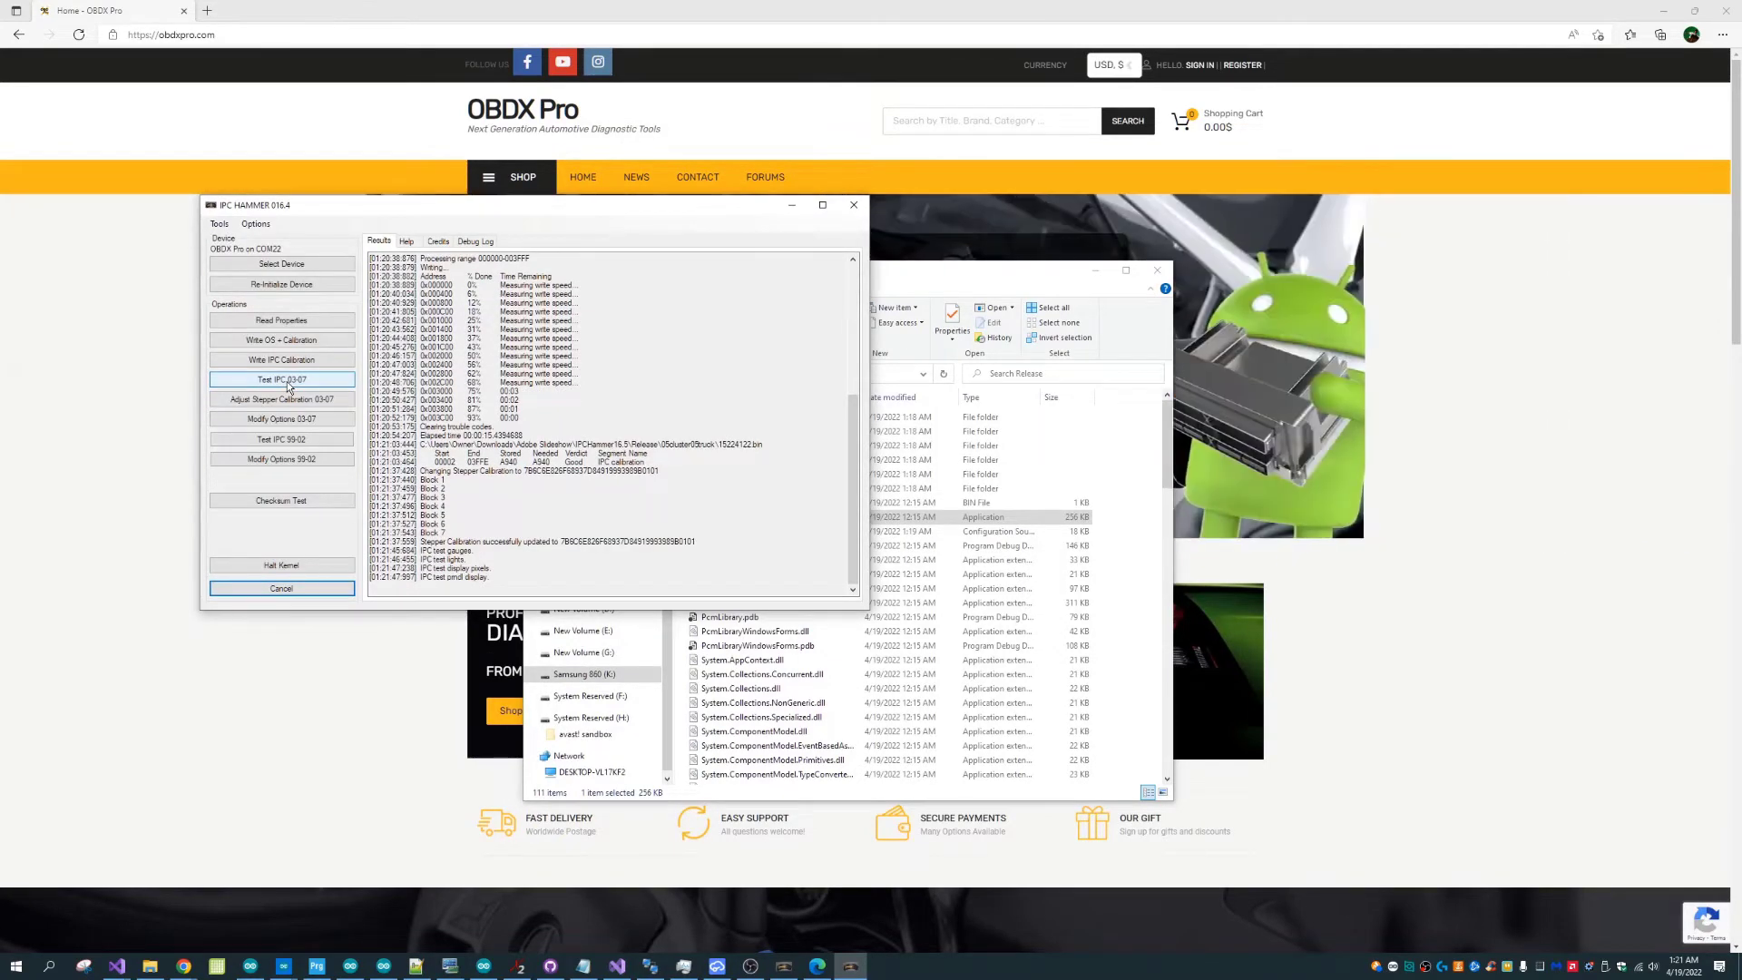
Start the Write OS + Calibration flash and accept the risk warning.
click(282, 338)
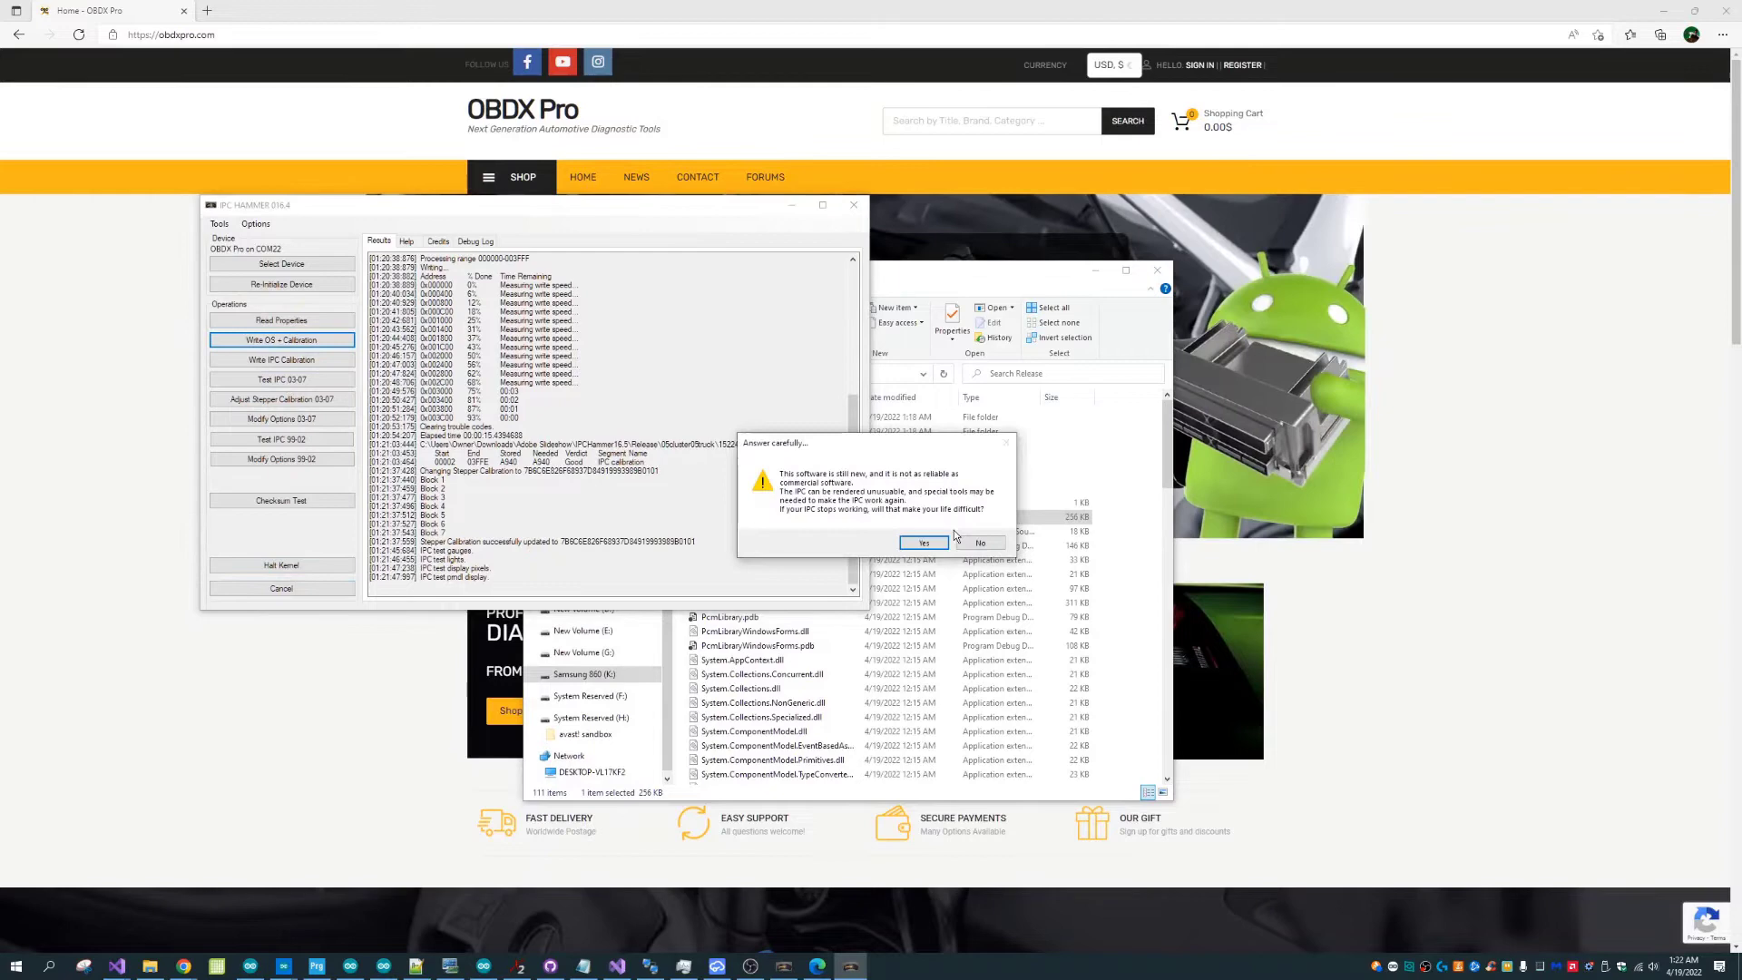
click(922, 543)
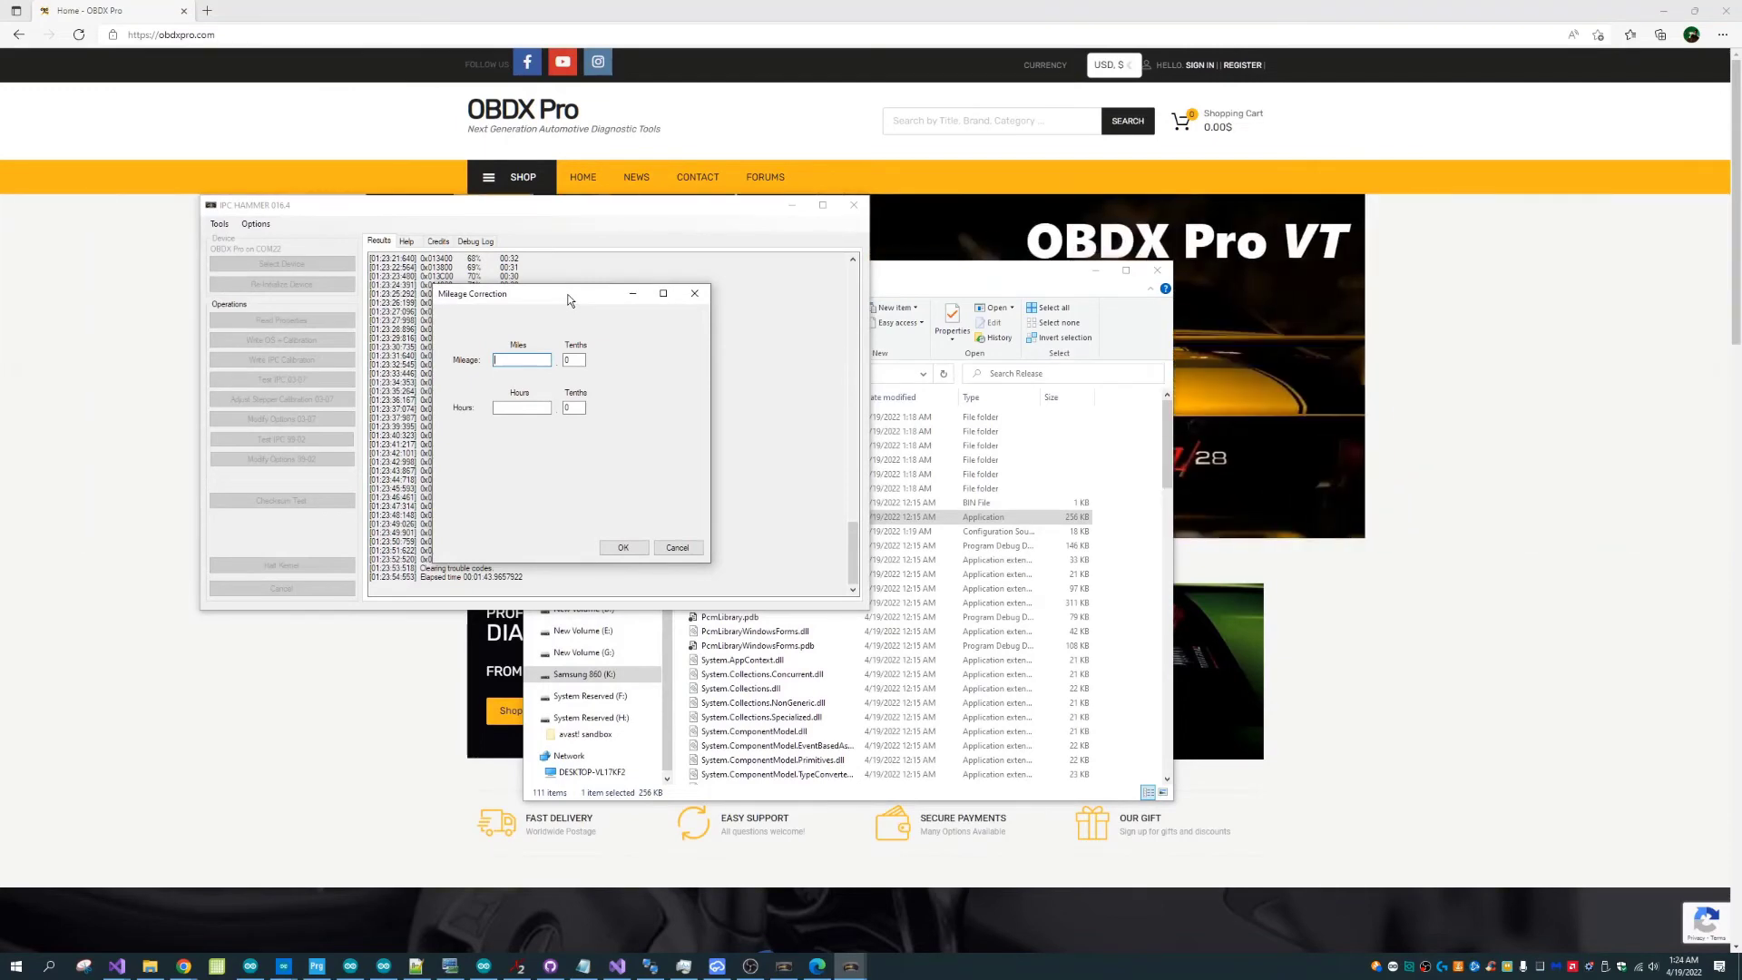
Set the cluster mileage to 115342 miles and 150 hours.
text(115342)
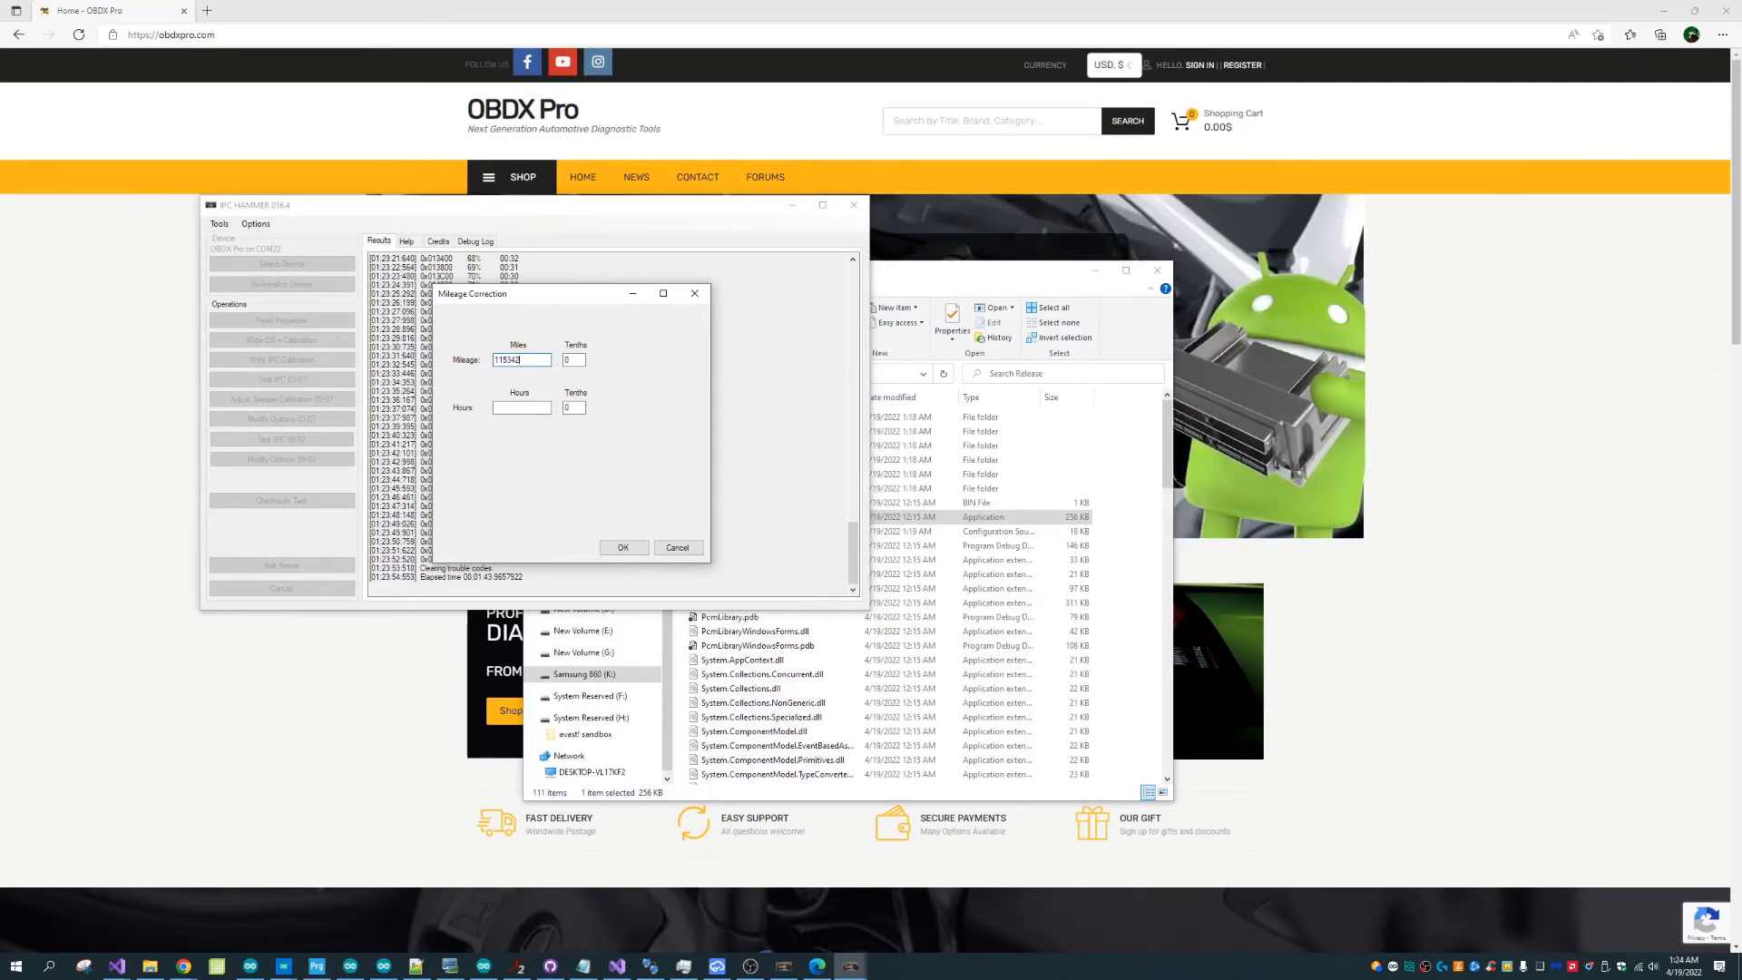
text(150)
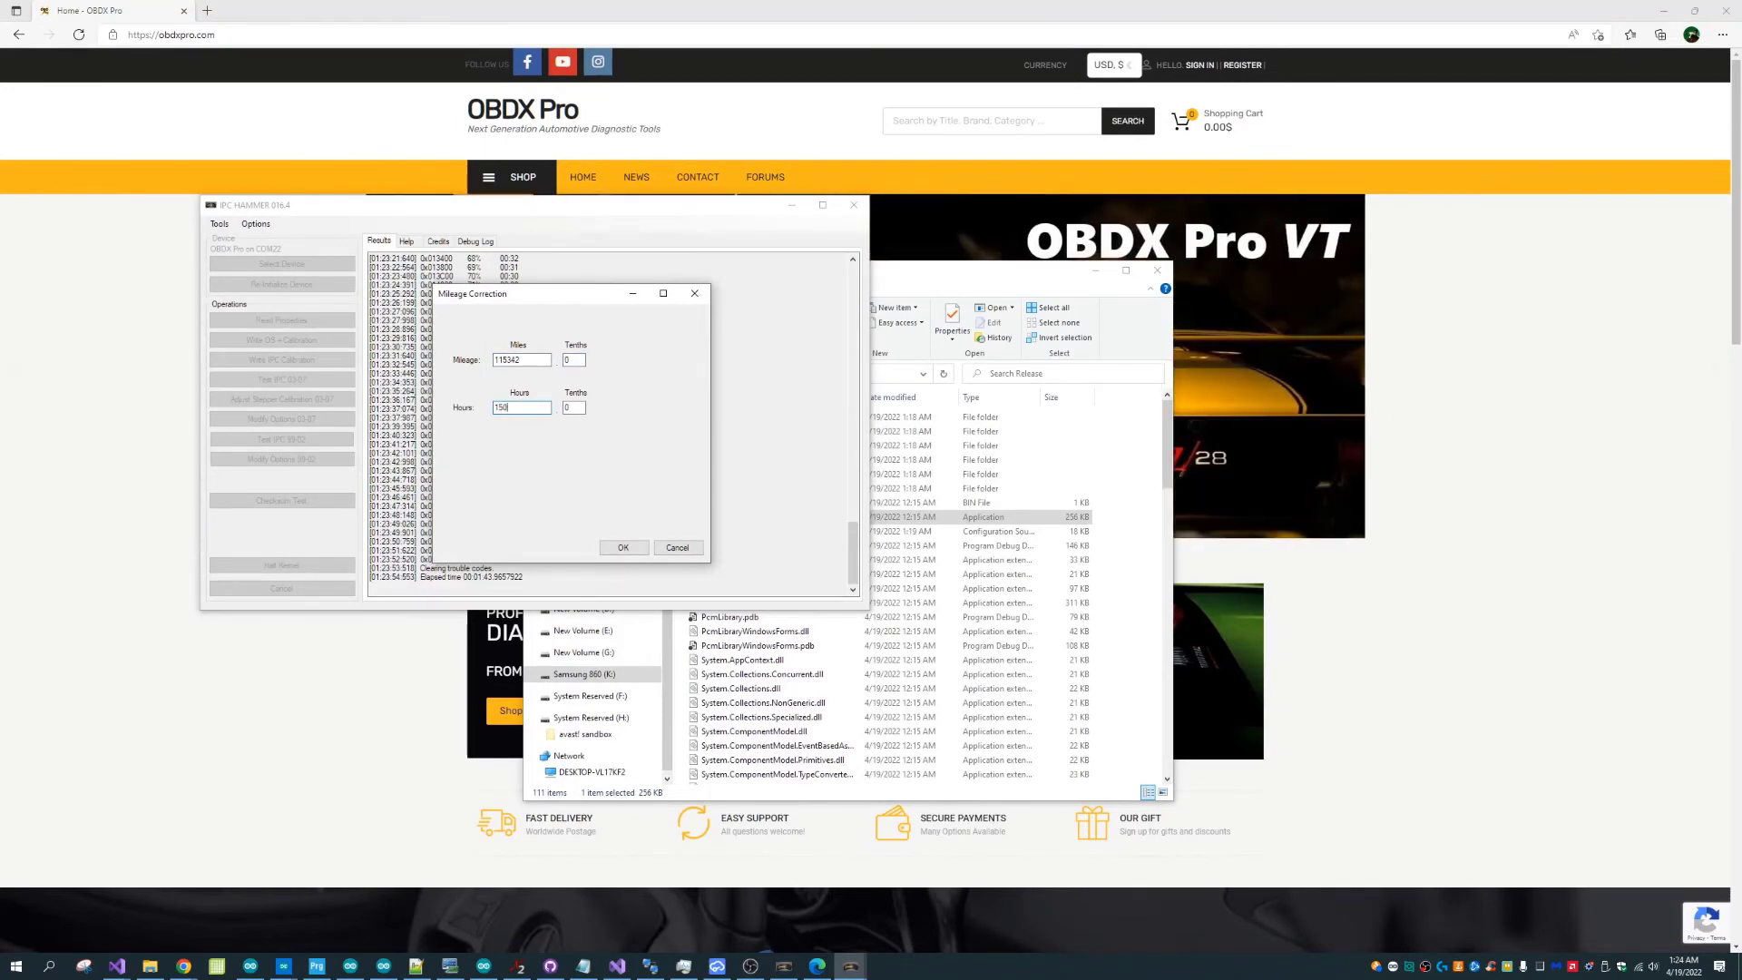
click(623, 546)
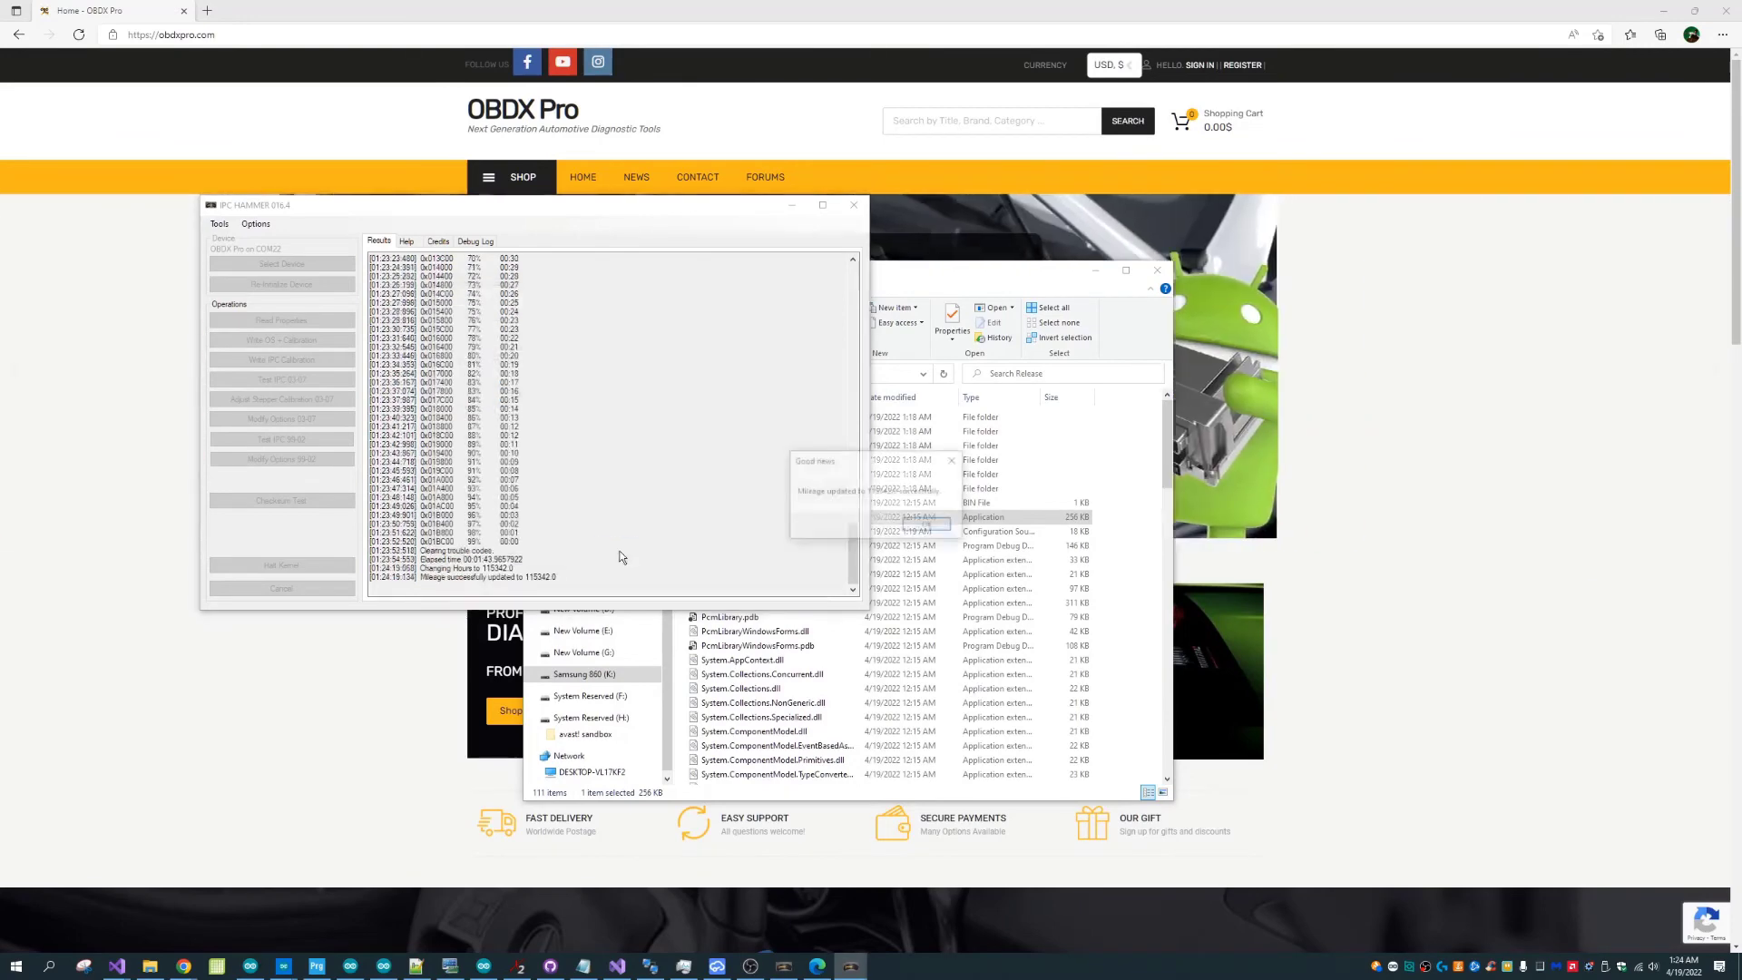